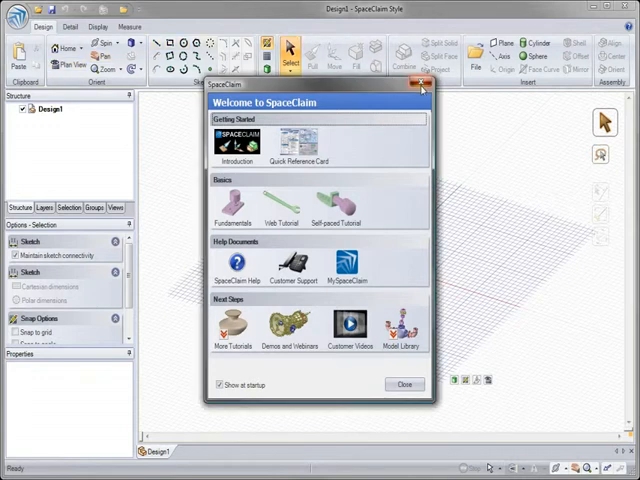
Step: Dismiss the welcome screen and load the concept design through File > Open
click(420, 84)
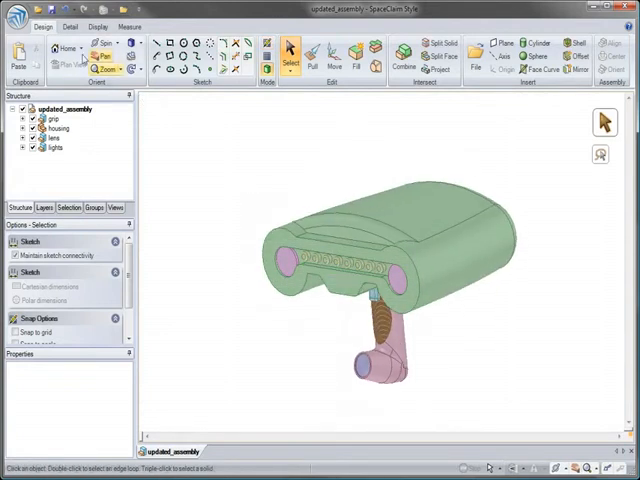
click(16, 18)
text(3D_con)
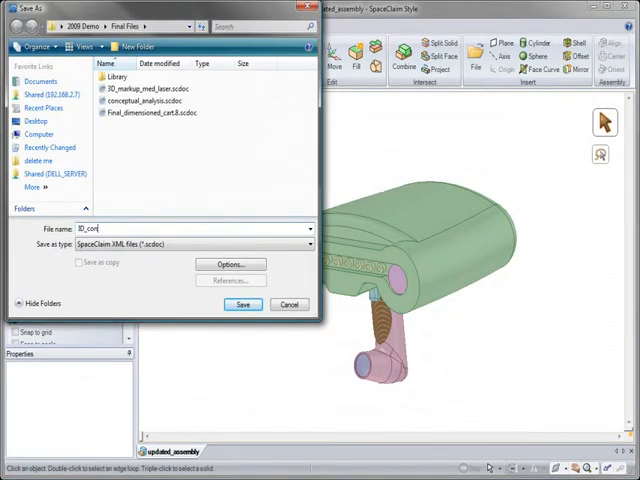
click(244, 304)
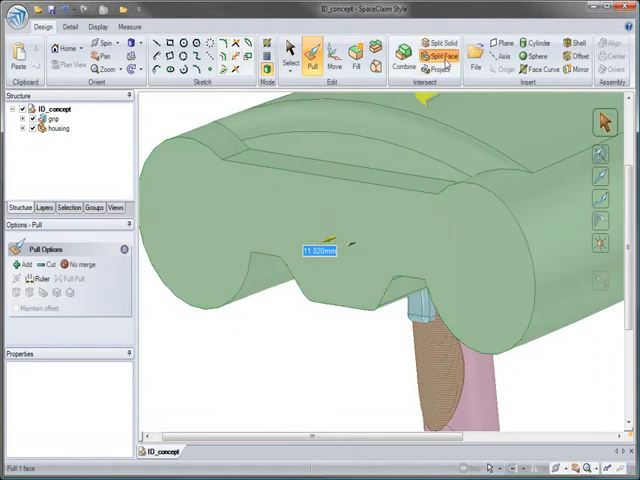
Step: Pull and move the housing front faces, then place a plane through the body near the grip
click(436, 54)
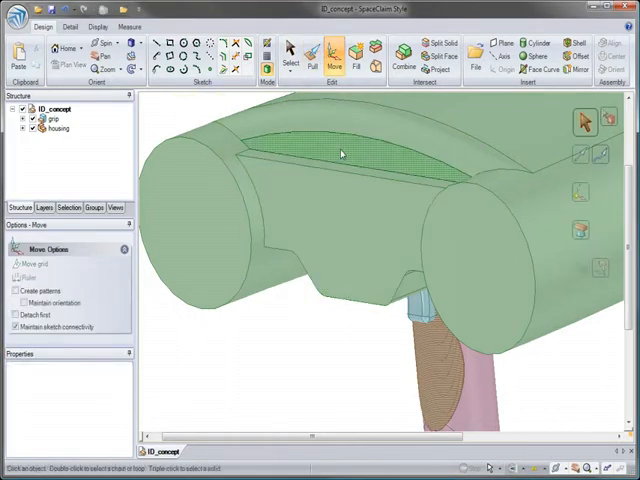
click(340, 156)
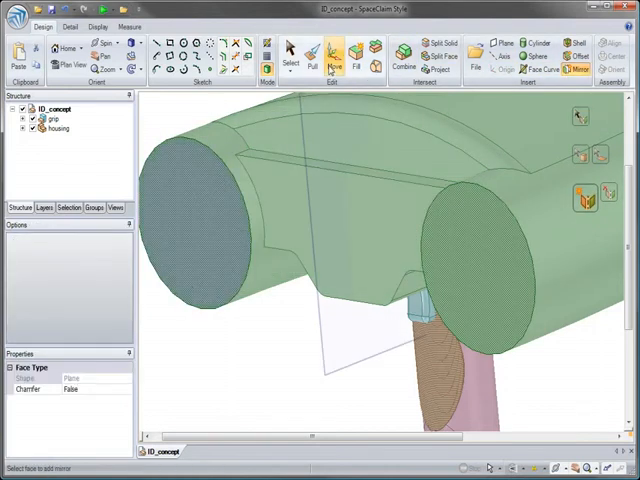
click(332, 56)
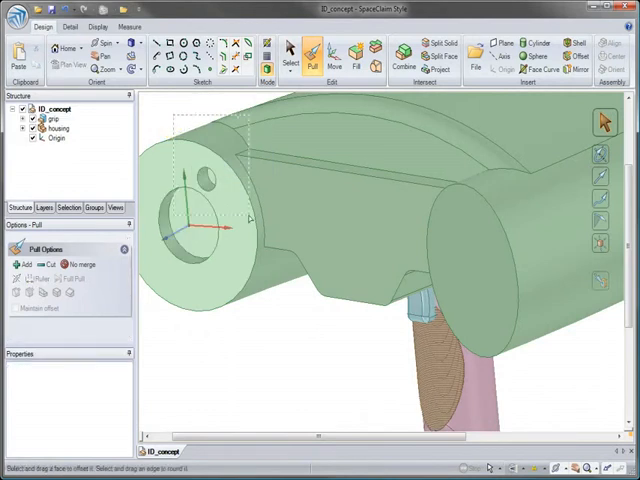
Step: Pull a hole in the end boss, pattern it circularly and combine so both bosses get the hole ring
click(332, 50)
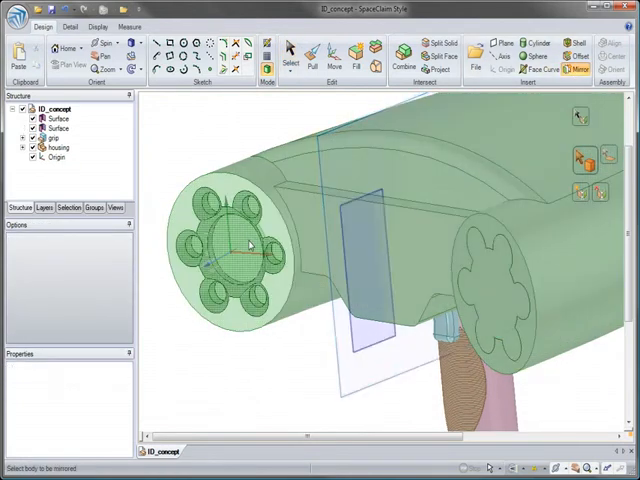
click(402, 56)
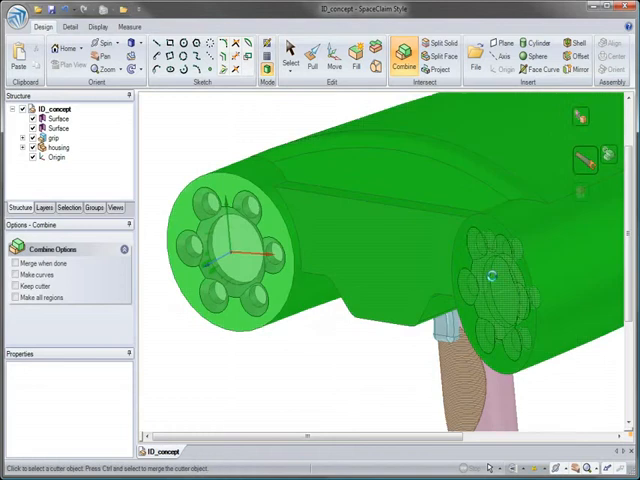
click(288, 52)
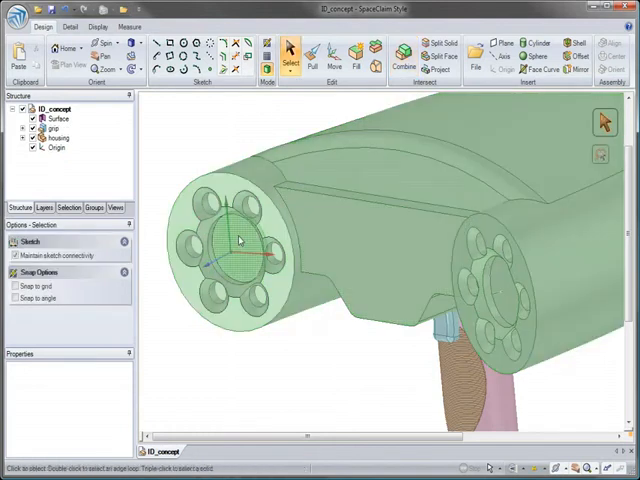
click(248, 256)
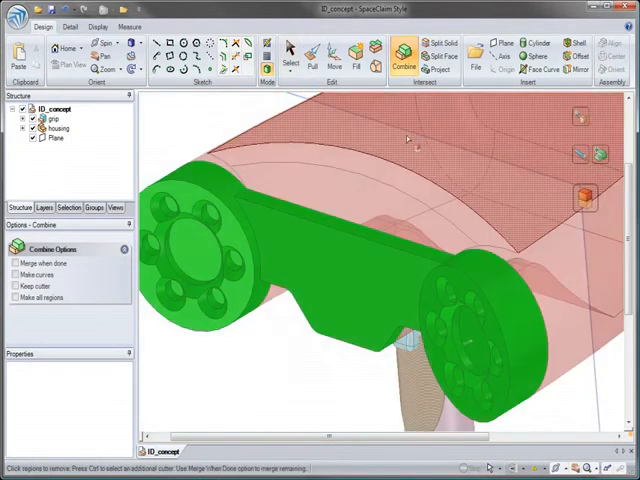
Step: Combine with the surface and move the teal end plates into their own Face Plate component
click(290, 52)
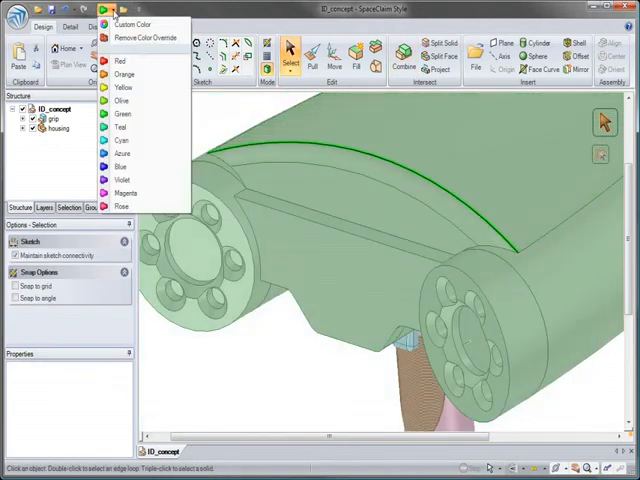
mouse_move(124, 192)
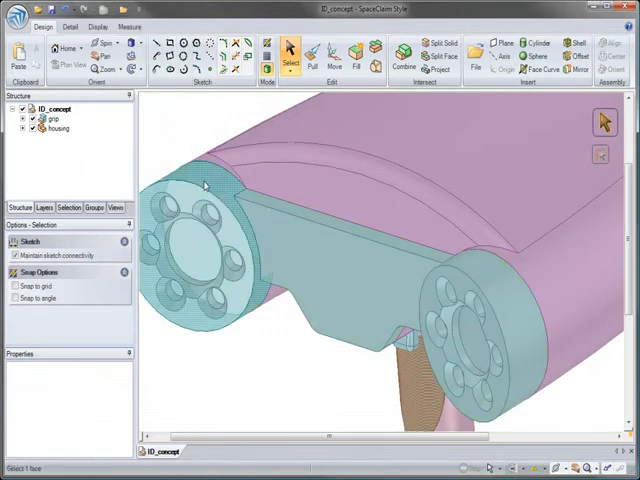
right_click(200, 184)
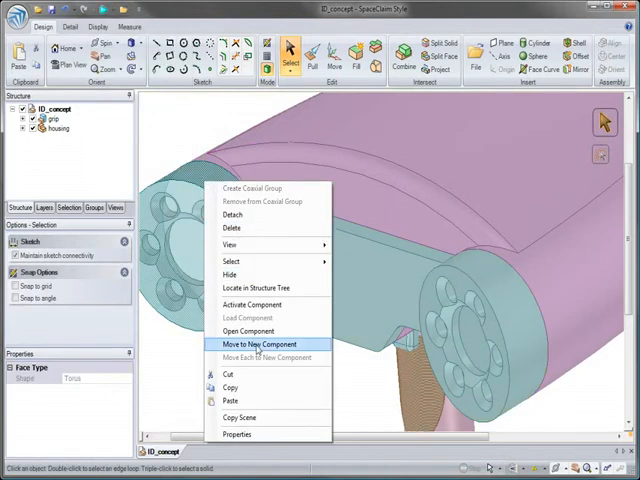
click(256, 344)
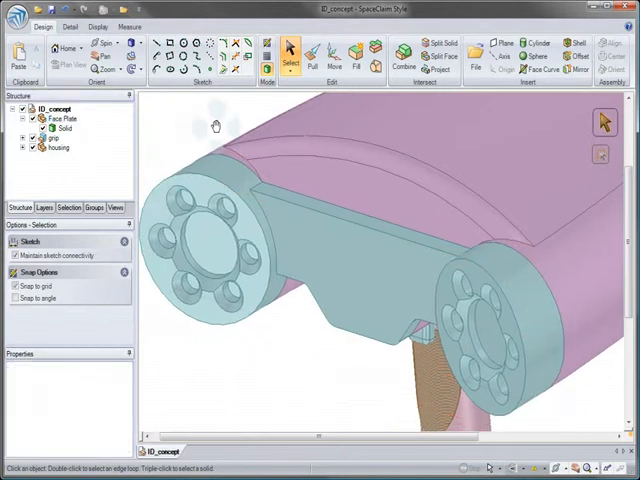
Step: Split the face plate off the pink housing body and combine the result
click(428, 44)
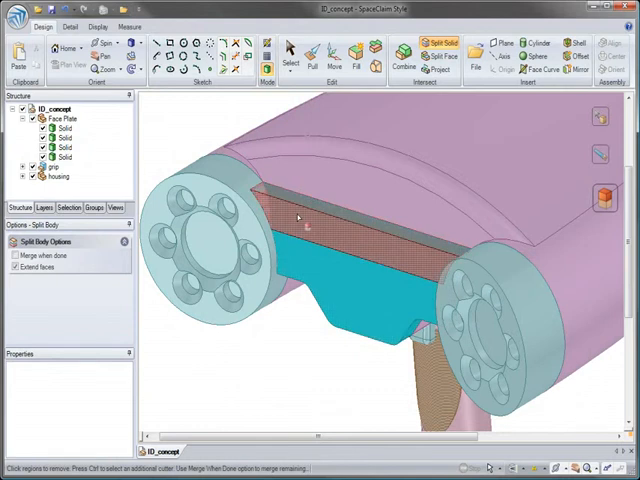
click(404, 56)
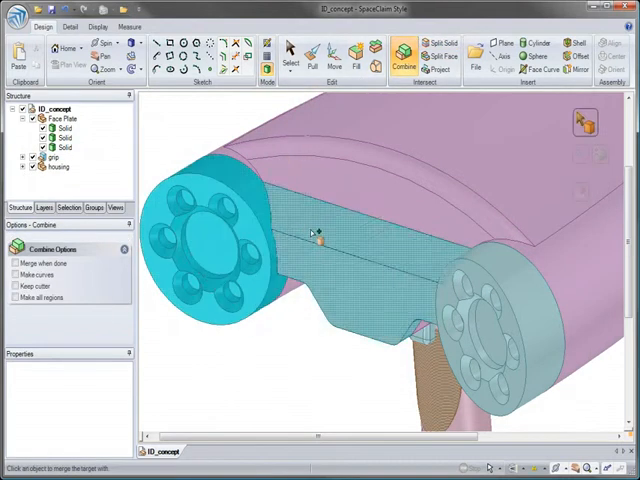
click(290, 56)
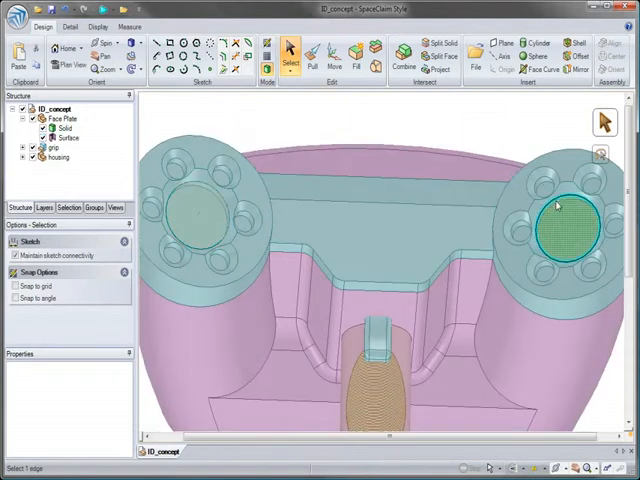
Step: Tilt to the front and pull the recess floor between the bosses to a new depth
click(64, 136)
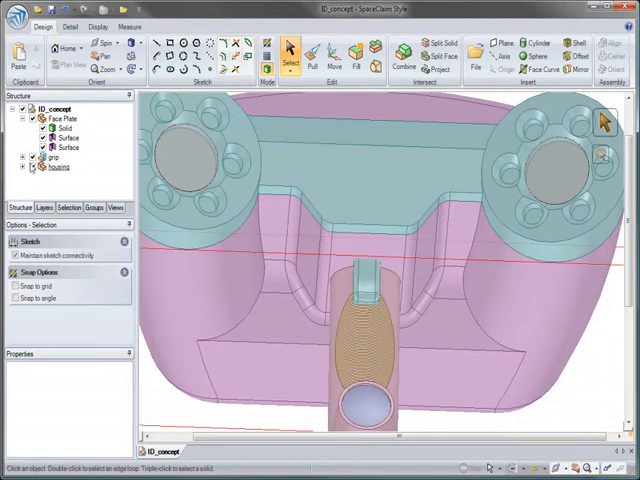
mouse_move(32, 166)
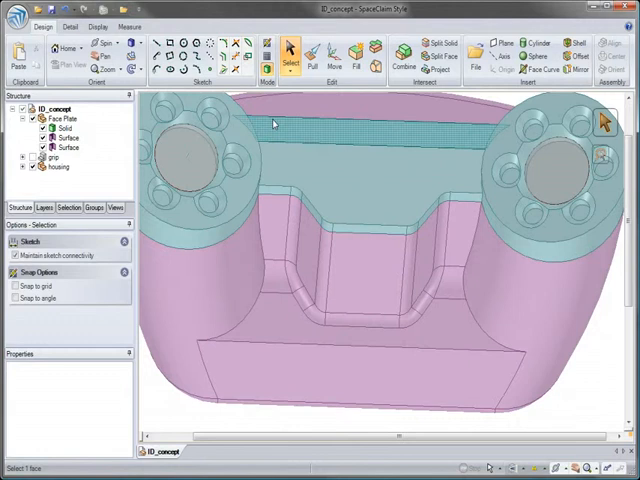
drag(276, 120, 458, 376)
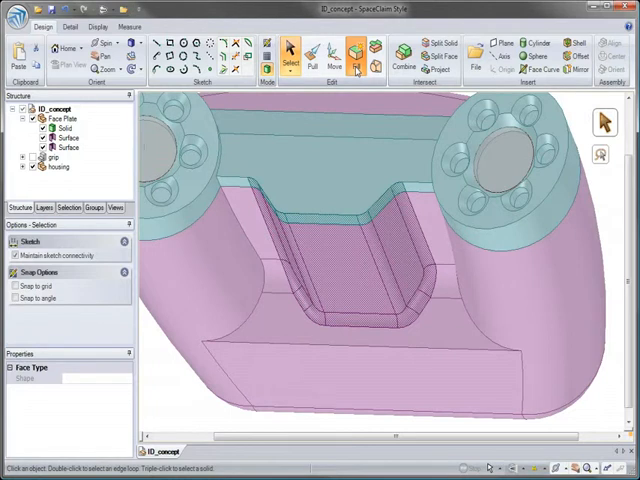
click(356, 60)
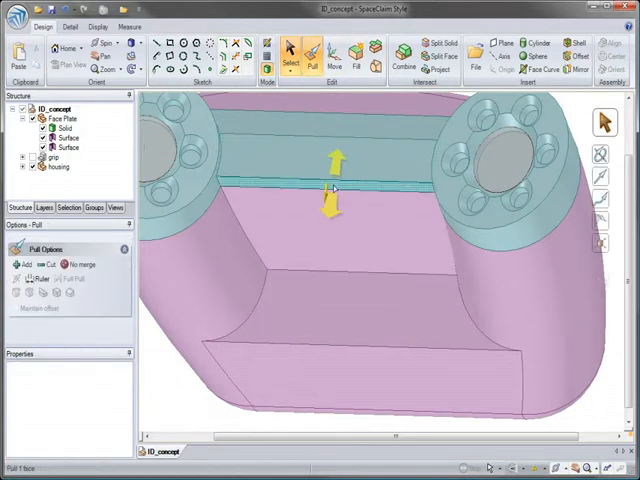
click(336, 184)
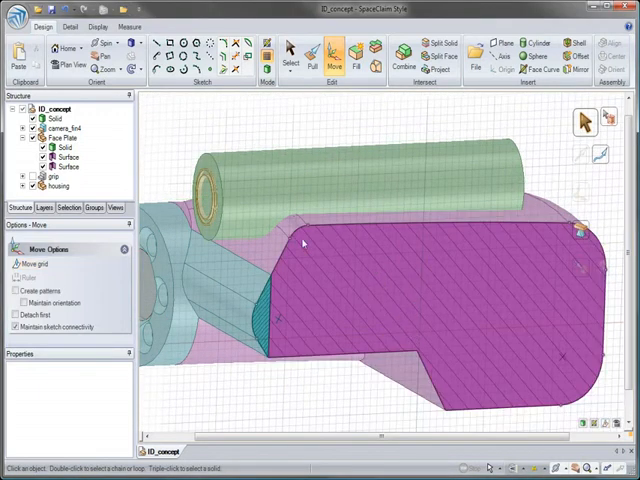
Step: Sketch a spline profile curving over the housing top
click(300, 240)
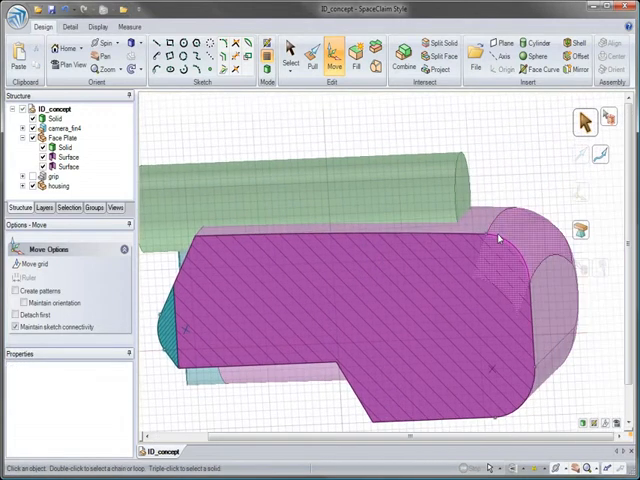
click(500, 238)
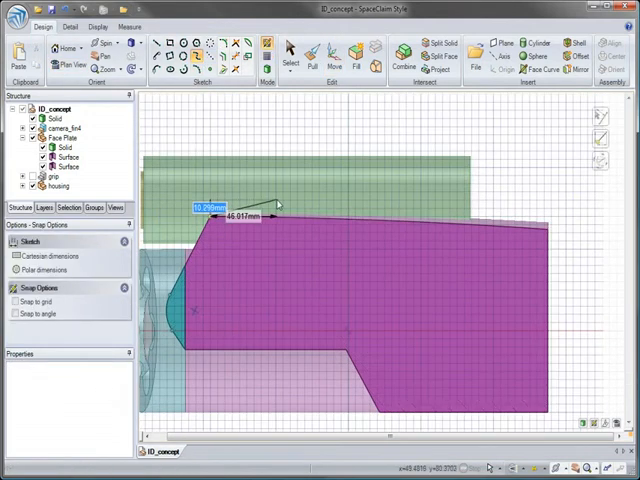
drag(276, 204, 380, 190)
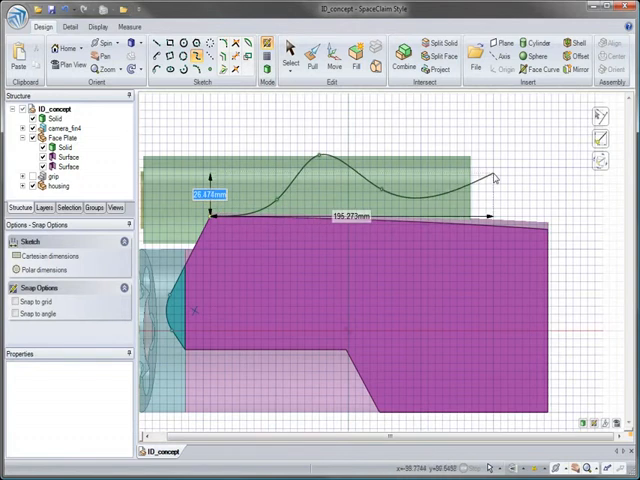
drag(500, 178, 548, 240)
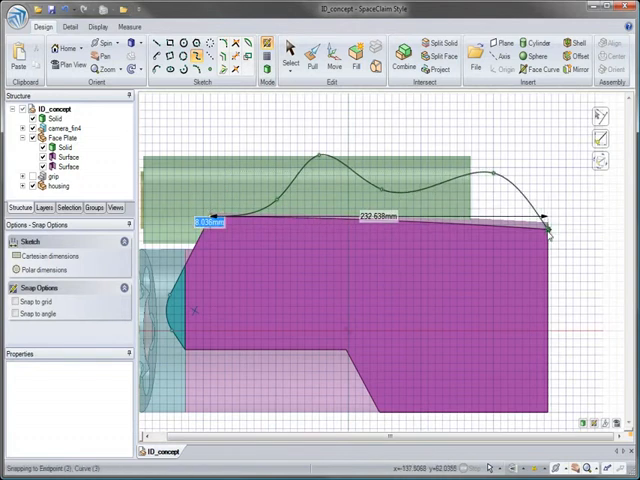
Step: Return to 3D and pull the spline into a green surface spanning the housing top
click(310, 52)
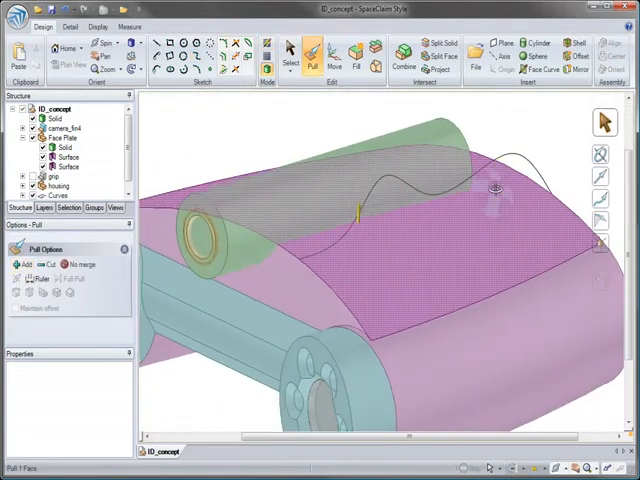
click(332, 50)
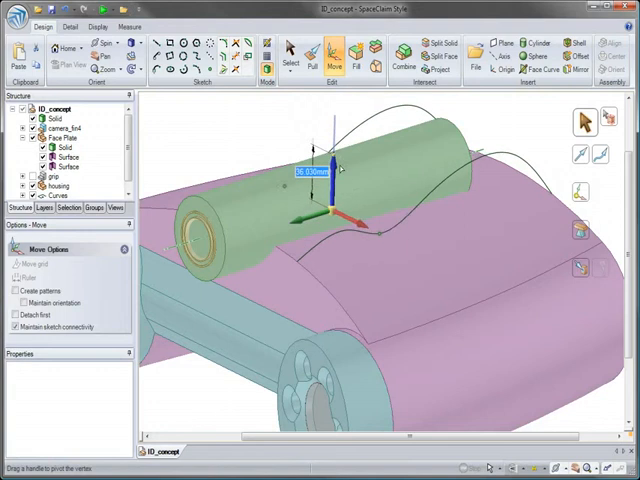
right_click(330, 170)
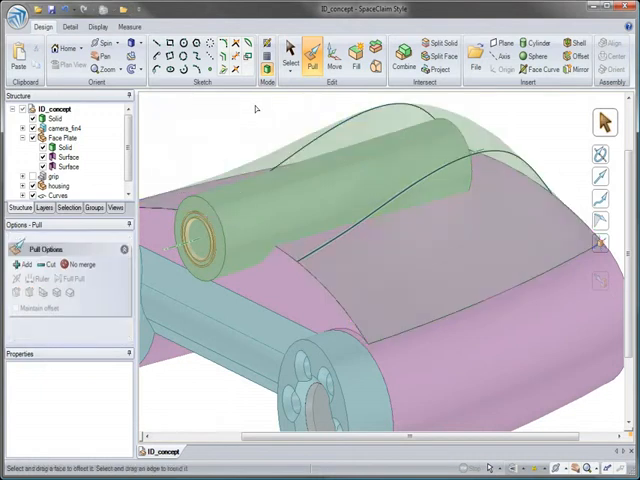
mouse_move(262, 108)
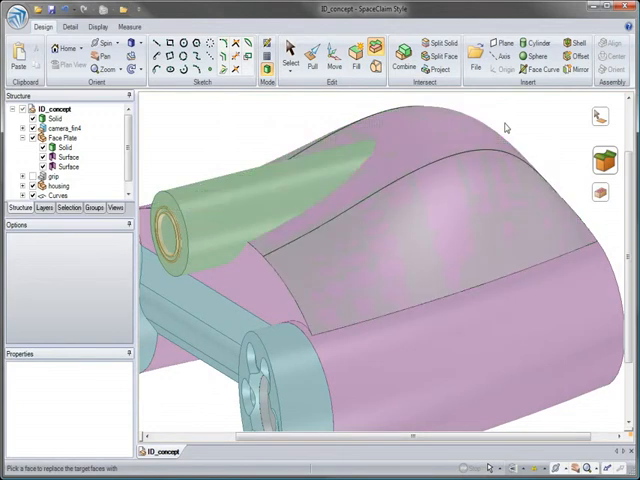
Step: Replace the housing top faces with the new curved lens surface, leaving one purple solid
click(292, 56)
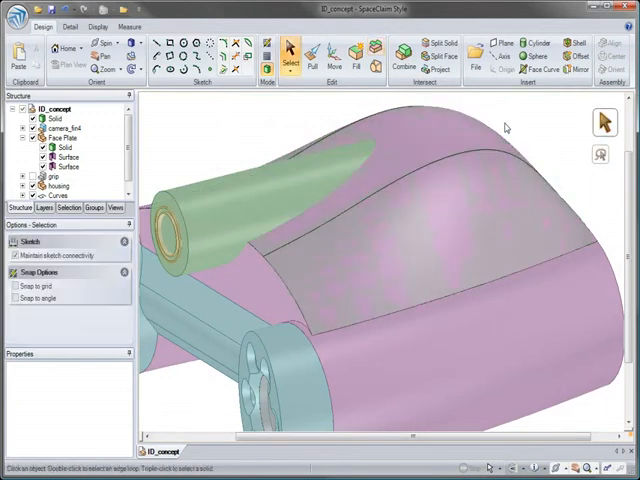
click(476, 170)
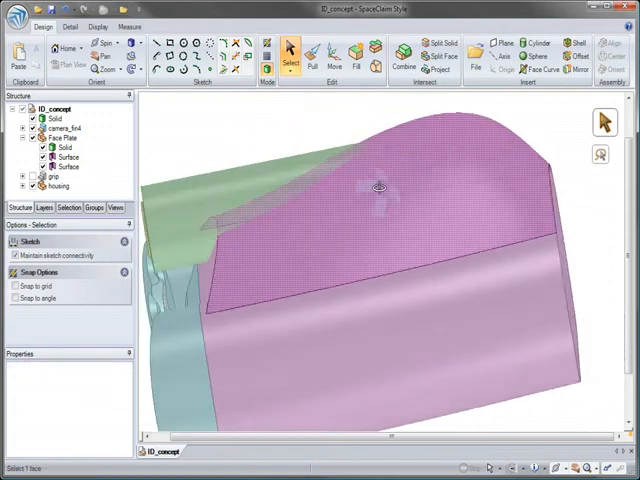
click(334, 52)
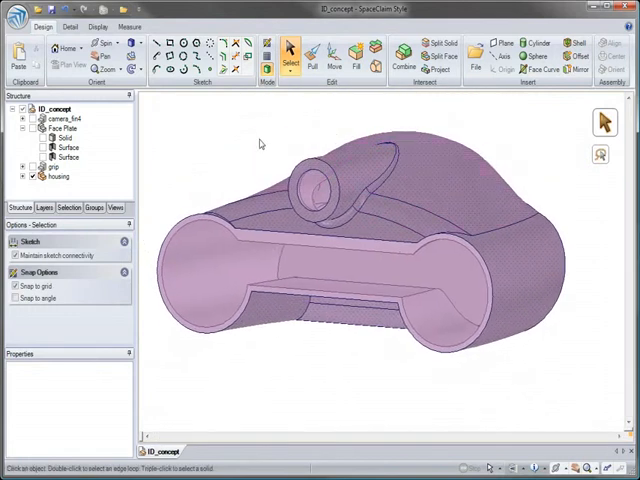
Step: Bring the Rhino grip component in from the Structure tree and move it up under the housing
click(32, 168)
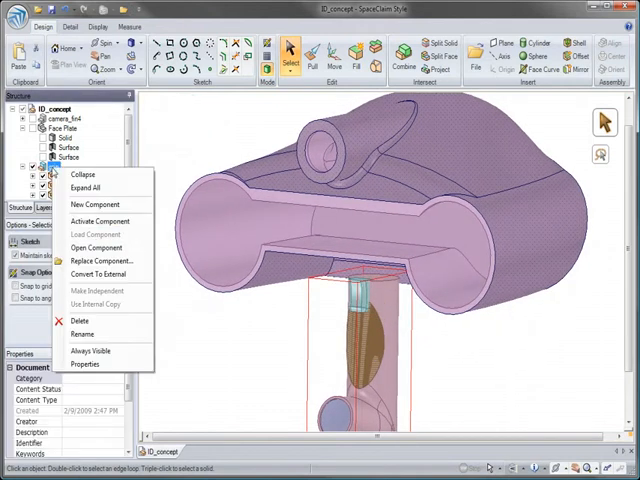
click(100, 260)
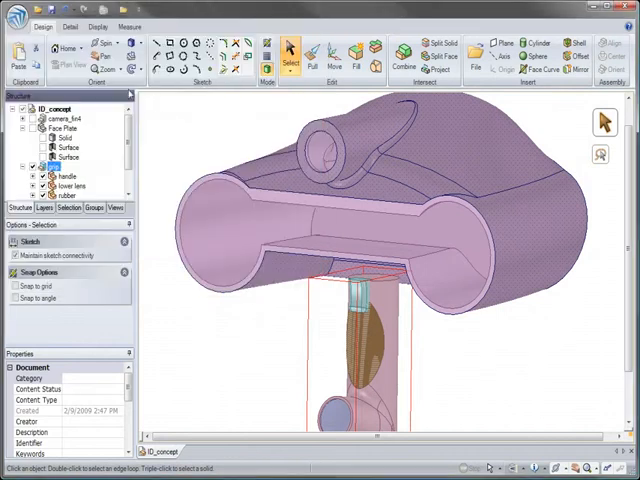
click(332, 56)
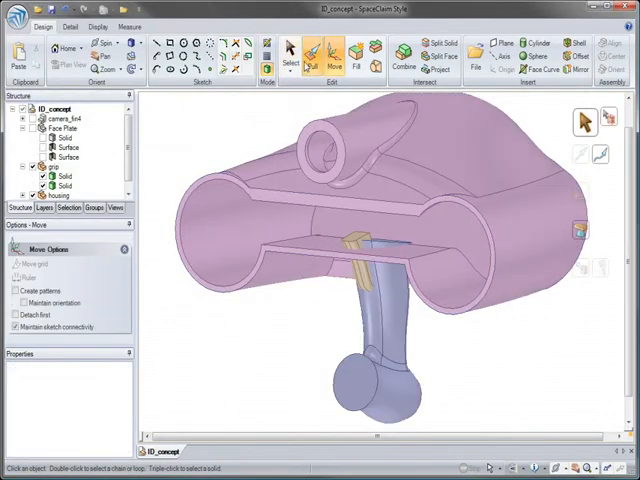
click(308, 52)
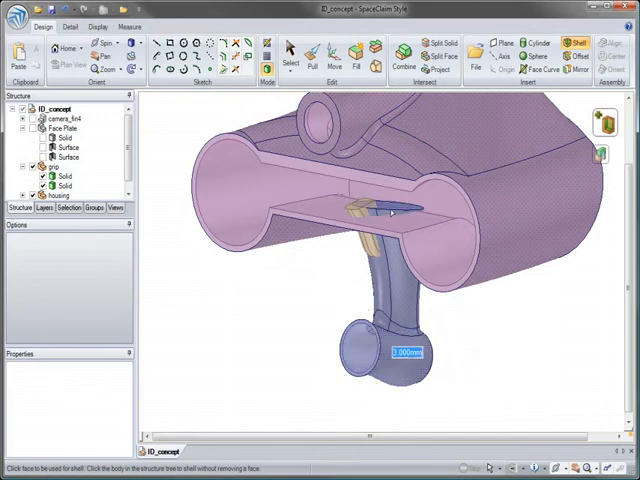
Step: Combine the grip's mounting tab with the housing floor, cutting away the protruding region
click(290, 48)
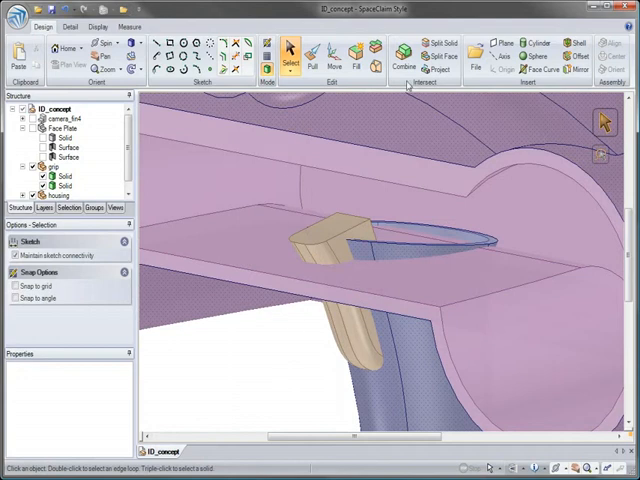
click(408, 52)
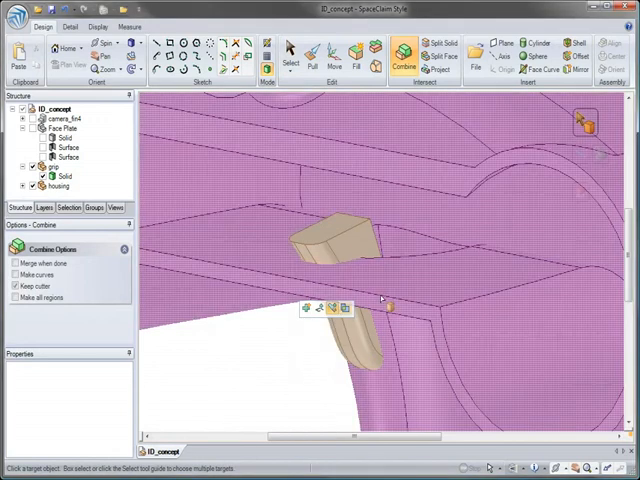
click(344, 264)
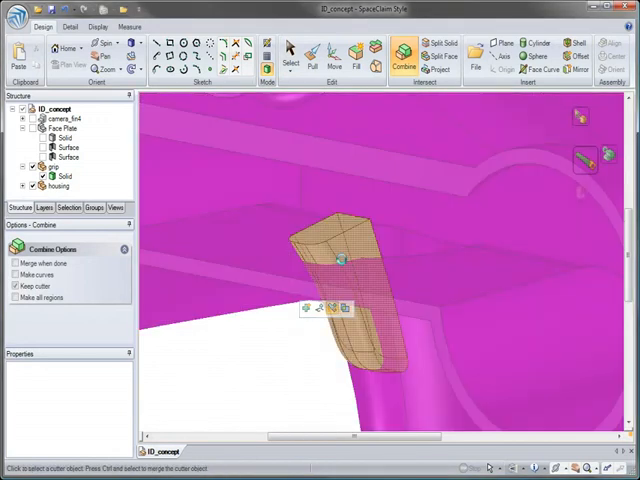
click(344, 260)
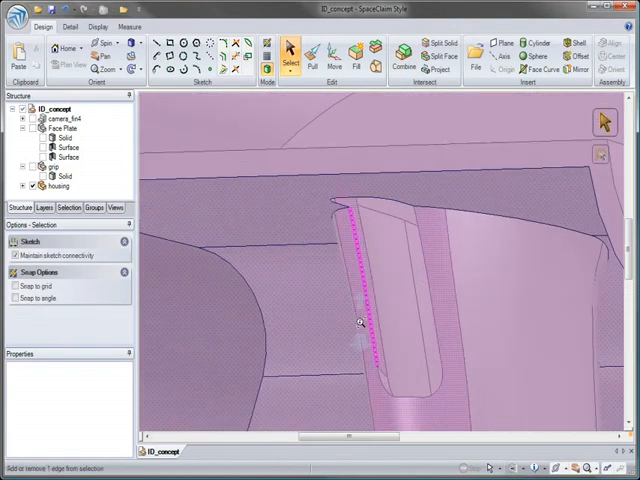
click(312, 56)
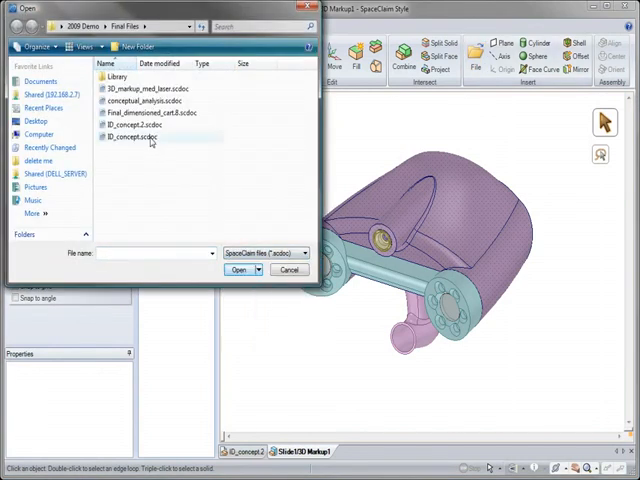
Step: Open the design as 3D Markup, show the original beside it and add the note 'New housing for fourth lens'
click(240, 270)
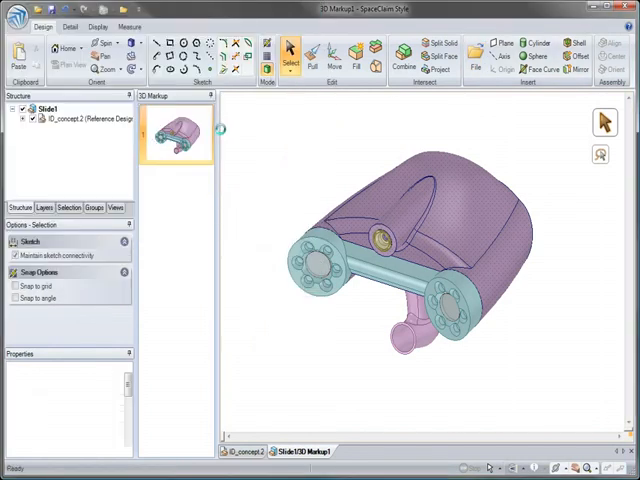
click(332, 56)
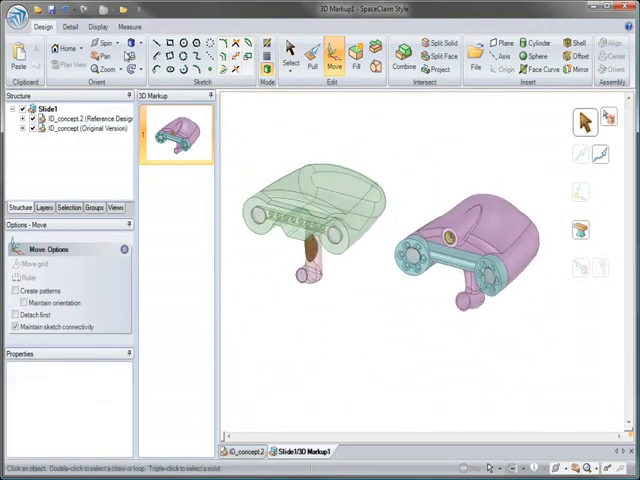
click(76, 26)
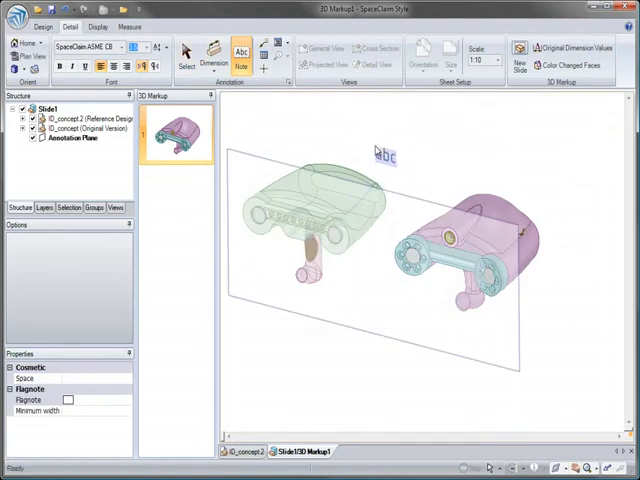
text(New housing for)
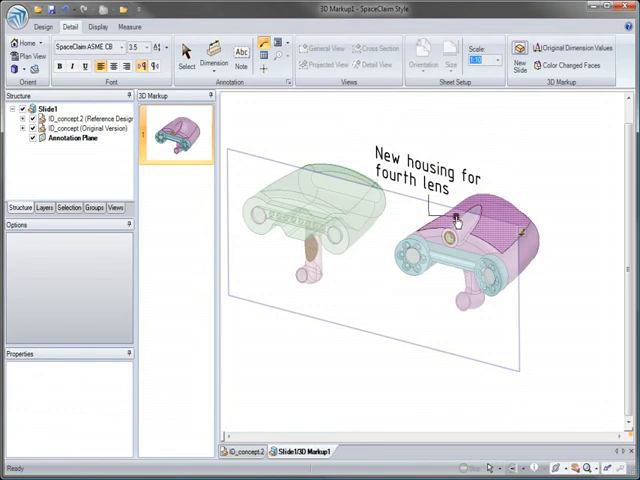
click(420, 180)
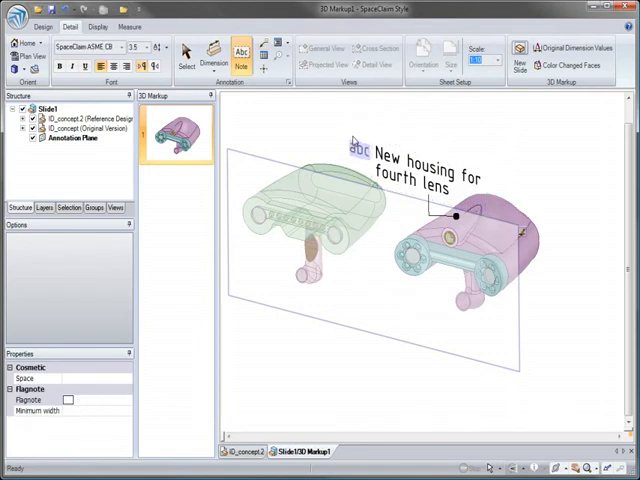
Step: Toggle changed-face colouring on and off, then pick the second image file to insert
click(570, 64)
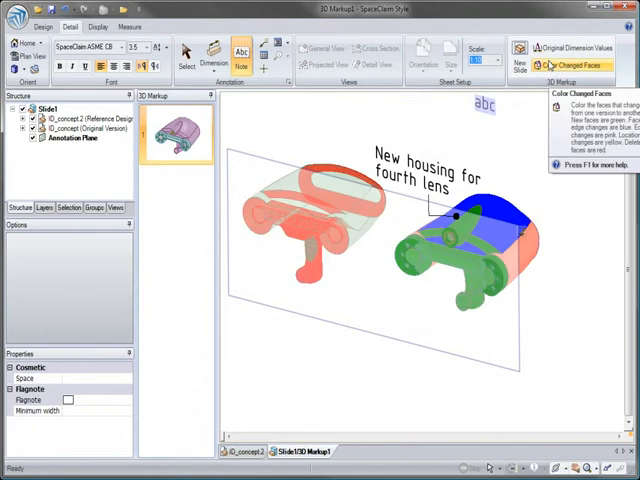
click(568, 64)
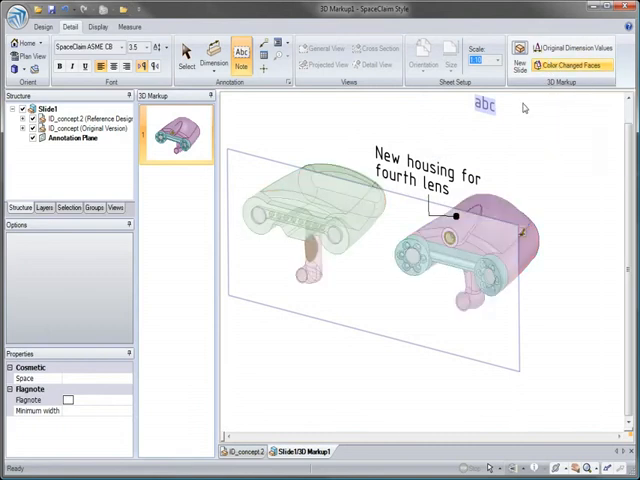
click(186, 52)
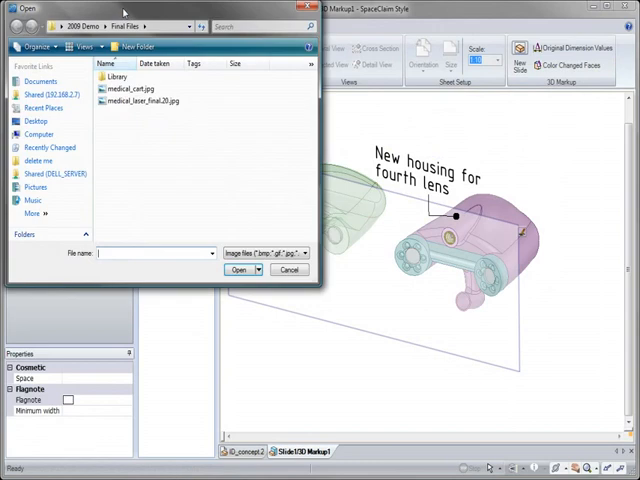
click(156, 100)
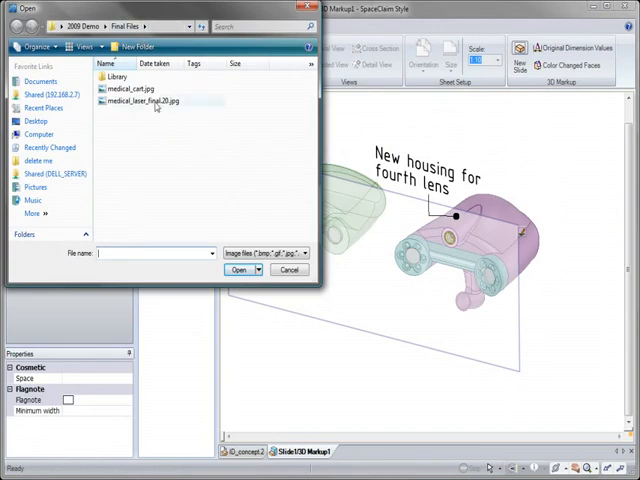